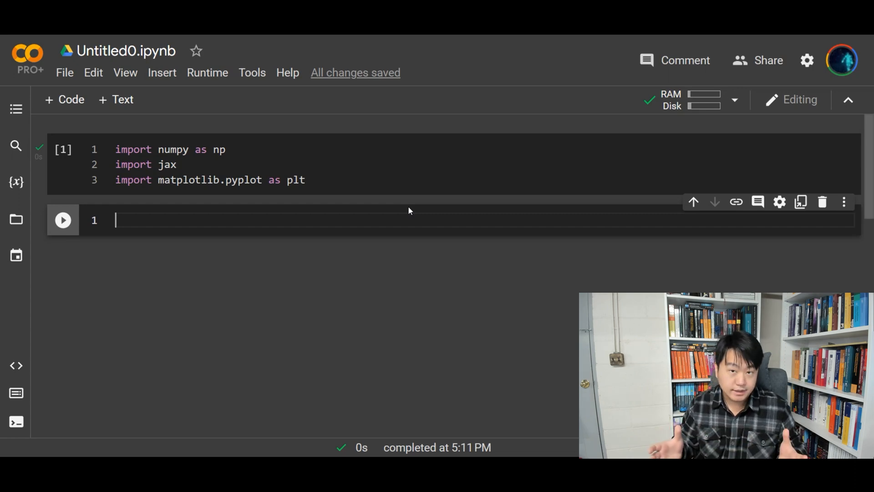
# Evaluate jax.numpy.sin(0) in the empty cell, getting DeviceArray(0., dtype=float32)
pyautogui.write('jax.numpy')
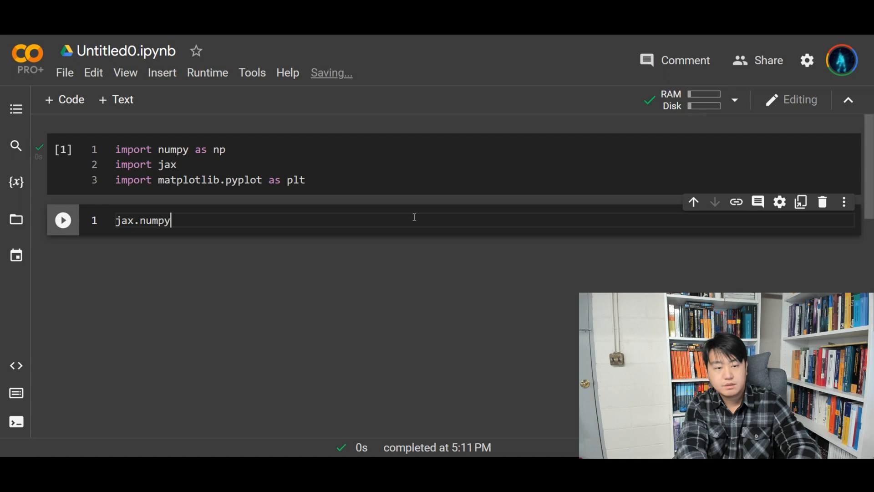
pyautogui.write('.')
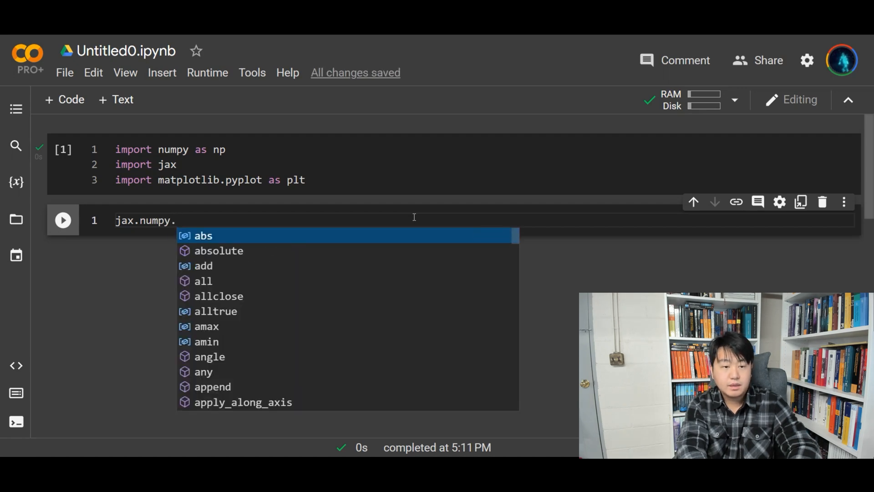
pyautogui.write('sin')
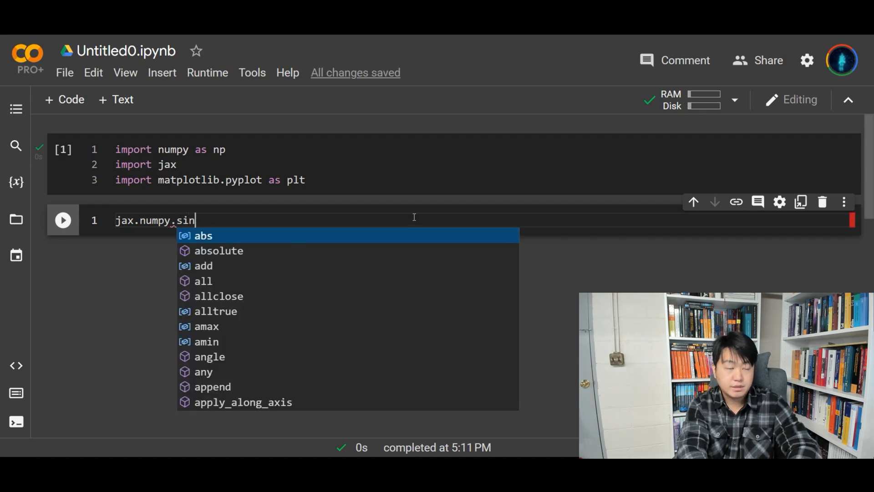
pyautogui.write('(0)')
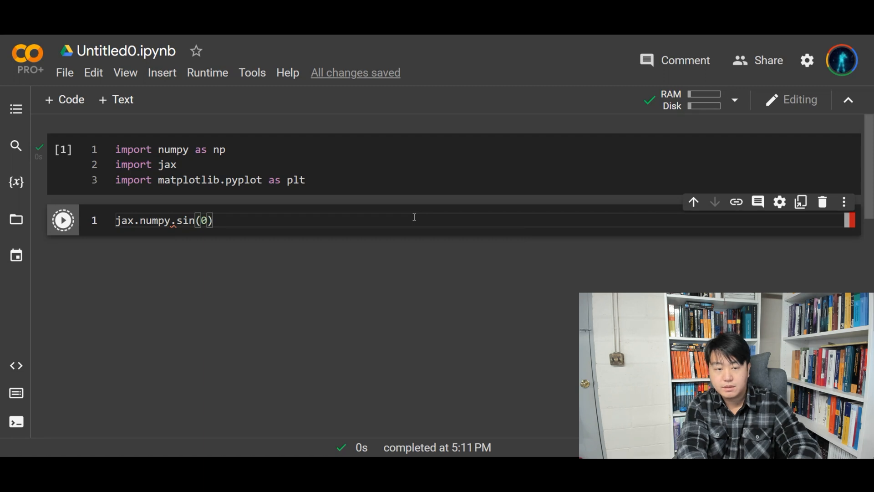
pyautogui.click(63, 220)
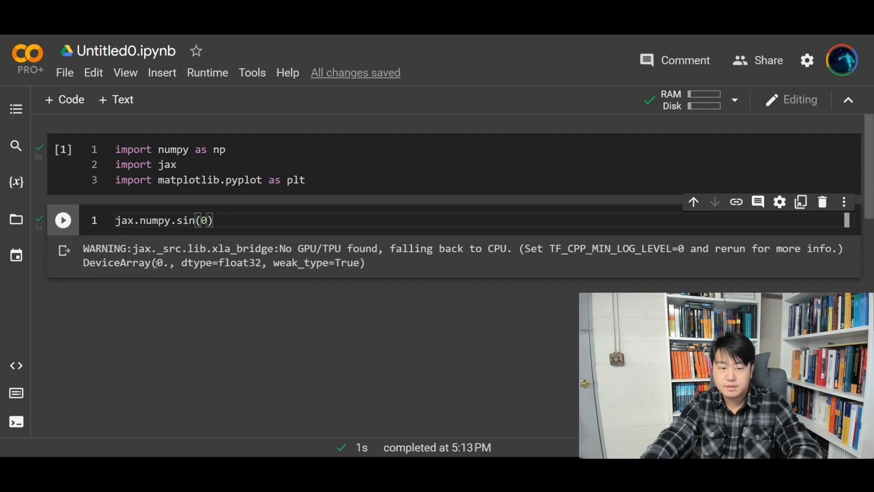
# Highlight the 0 value and the DeviceArray wrapper in the output to point them out
pyautogui.doubleClick(159, 262)
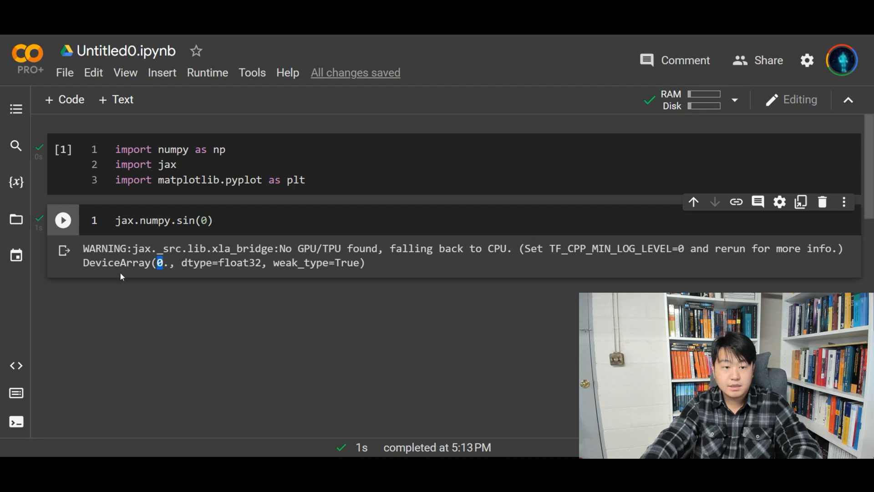
pyautogui.doubleClick(115, 262)
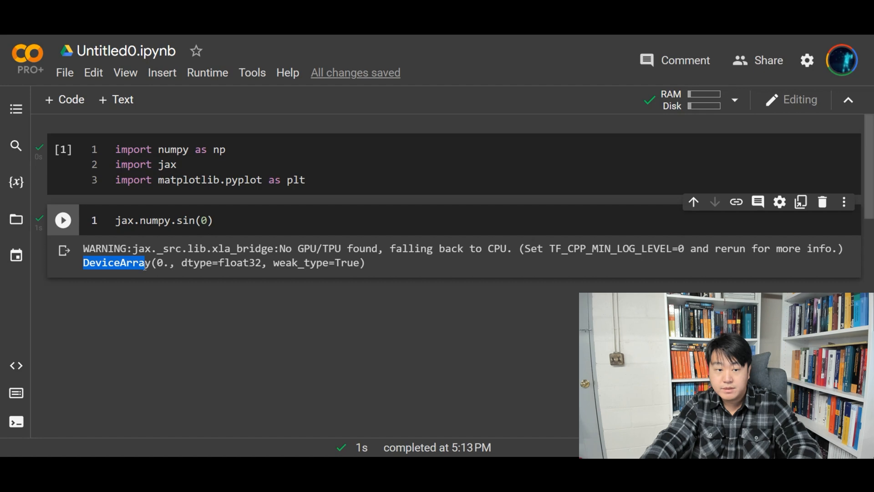
pyautogui.doubleClick(123, 219)
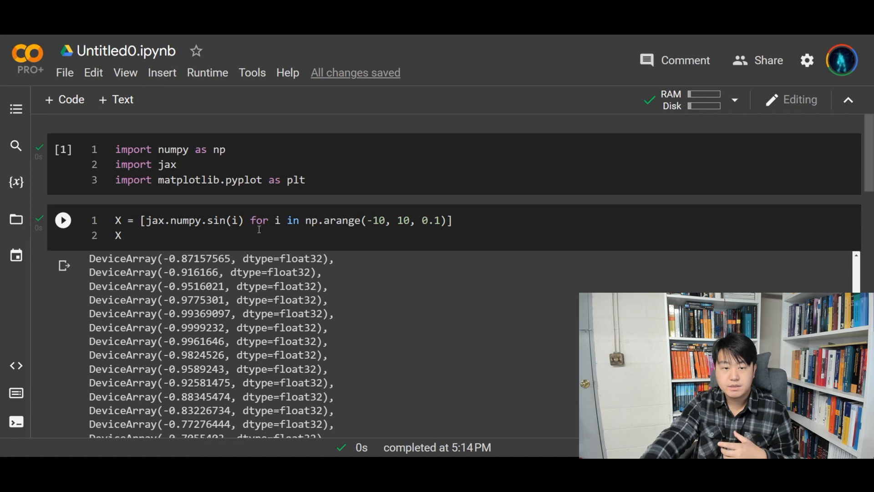
# Select the 'for i in' part of the list comprehension to begin rewriting it
pyautogui.moveTo(249, 220); pyautogui.dragTo(299, 220)
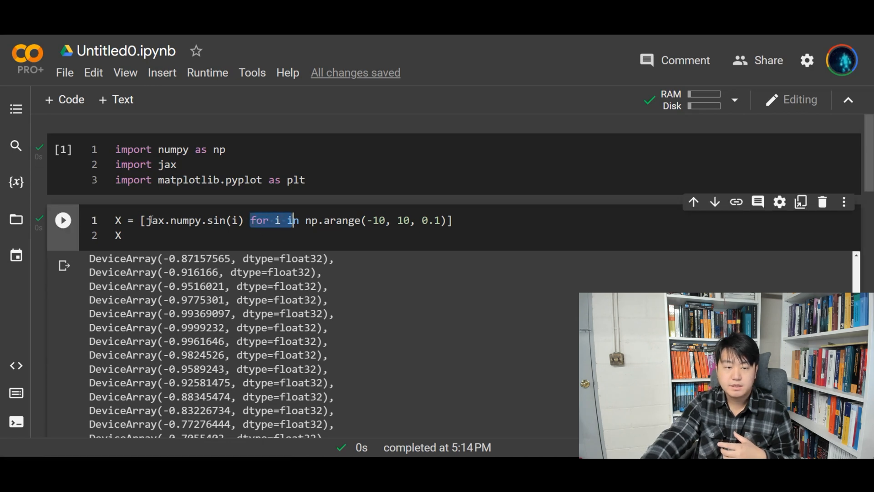
pyautogui.click(451, 220)
pyautogui.write('np')
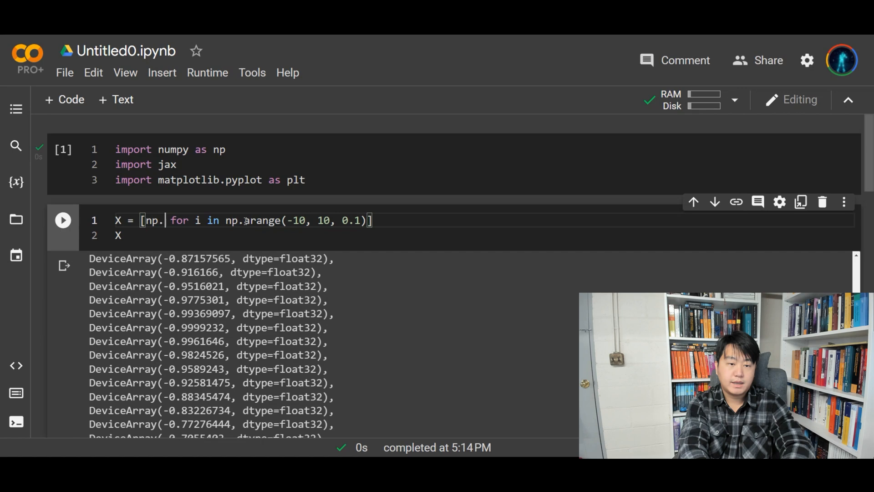
# Rewrite each entry as np.array(jax.numpy.sin(i)).reshape(-1)[0] and run to plot the sine wave
pyautogui.write('array(jax.numpy.sin(i)).reshape(-')
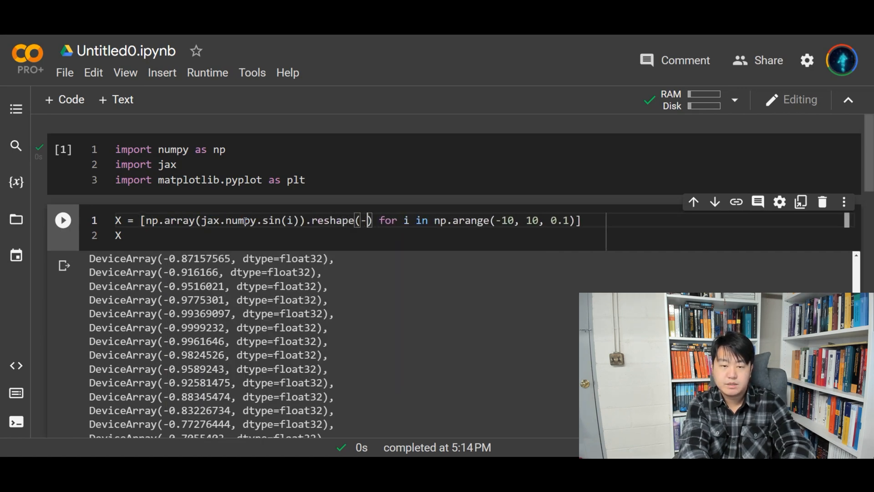
pyautogui.write('1')
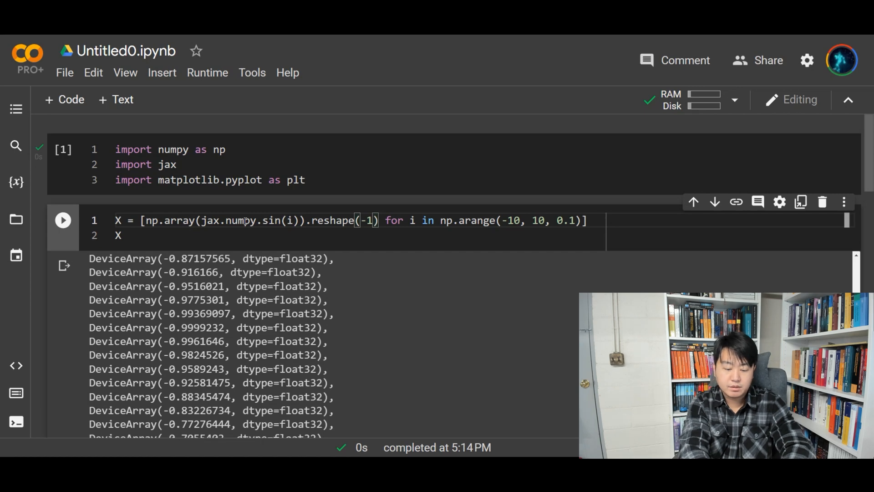
pyautogui.write('[0]')
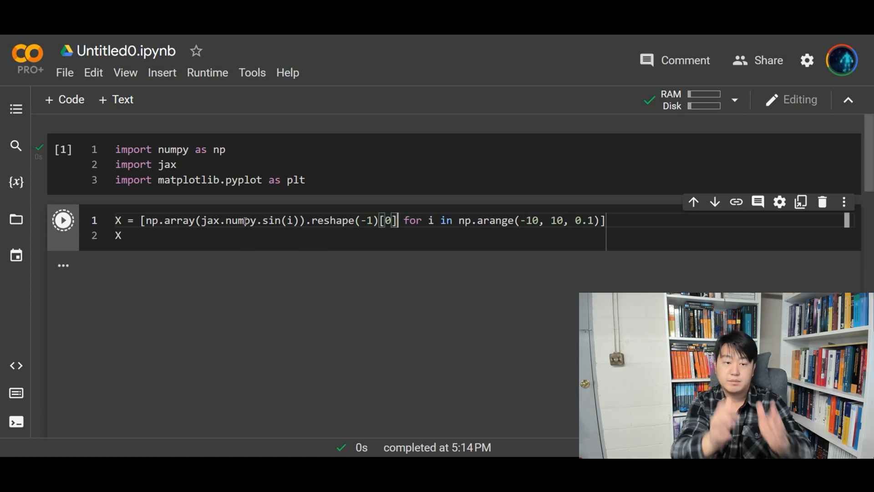
pyautogui.click(63, 219)
pyautogui.write('plt.plot(X)')
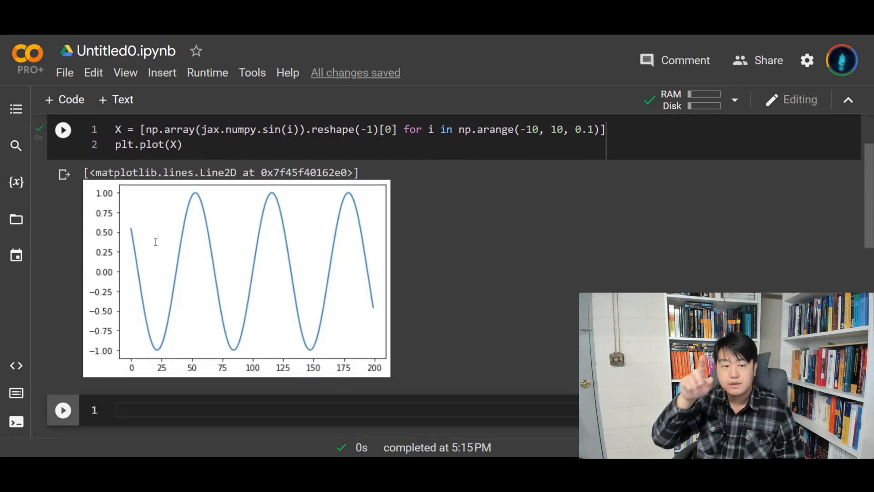
pyautogui.moveTo(141, 249)
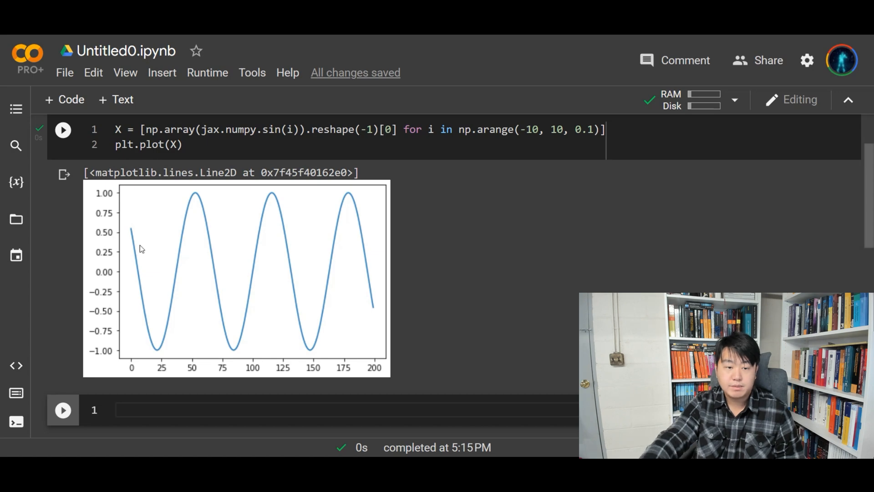
pyautogui.moveTo(139, 274)
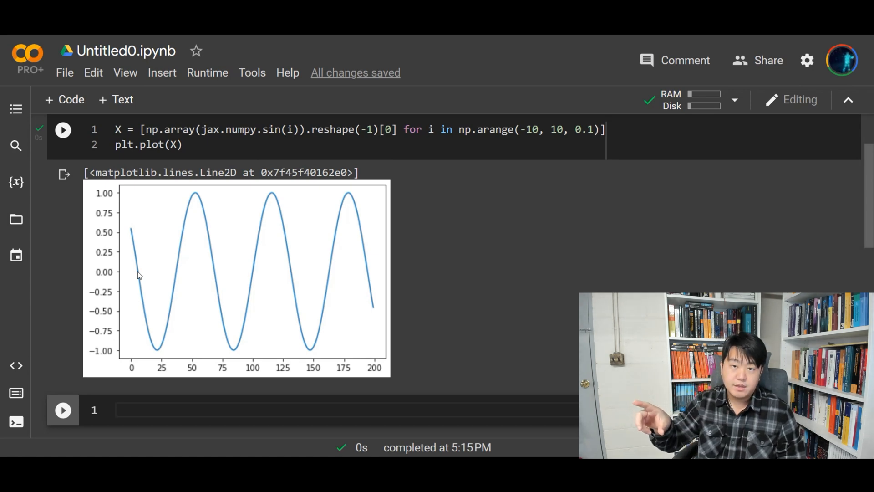
pyautogui.moveTo(134, 209)
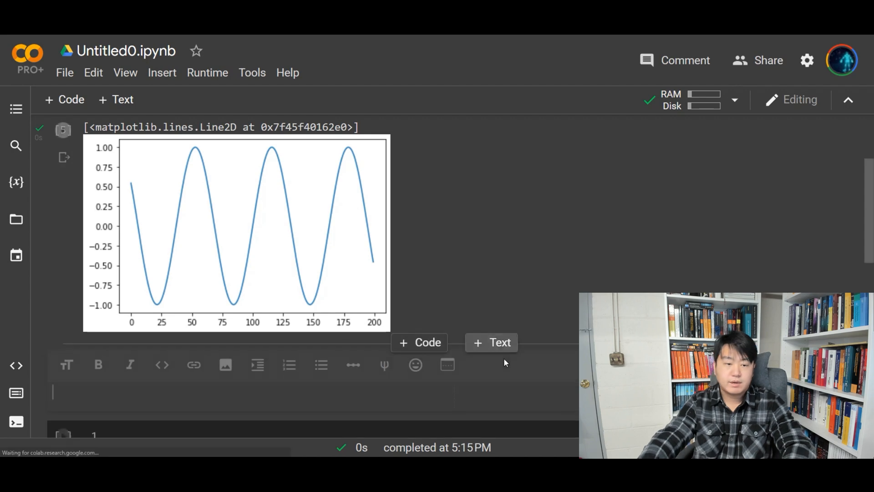
# Write the note: Suppose a function is $\sin(X)$, then its derivative would be $\cos(X)$
pyautogui.write('Suppose a')
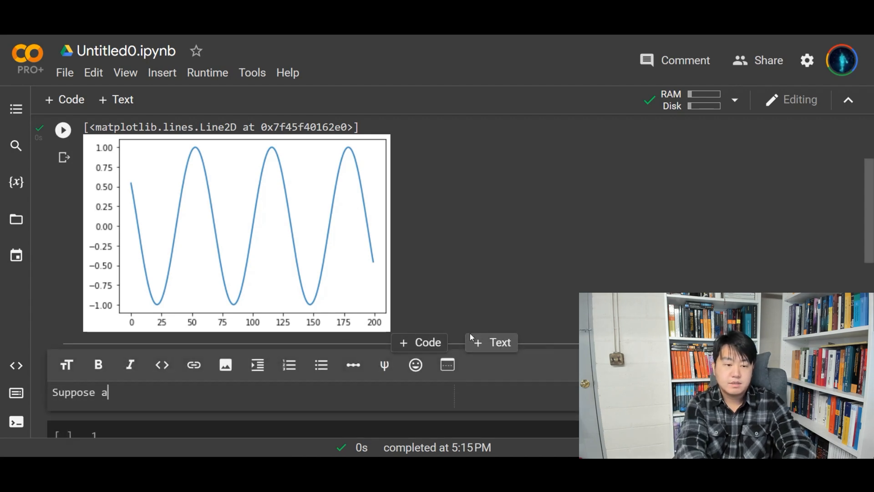
pyautogui.write('function is $')
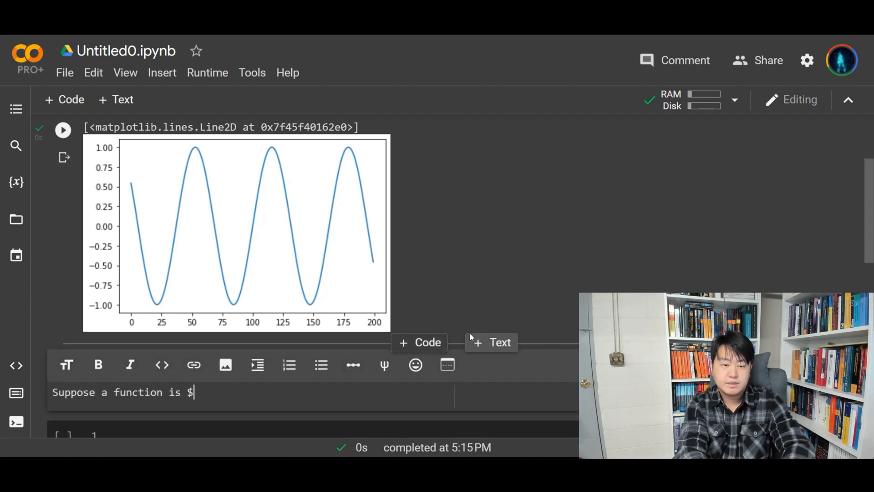
pyautogui.write('\\sin(X)$, then the derivative of $\\')
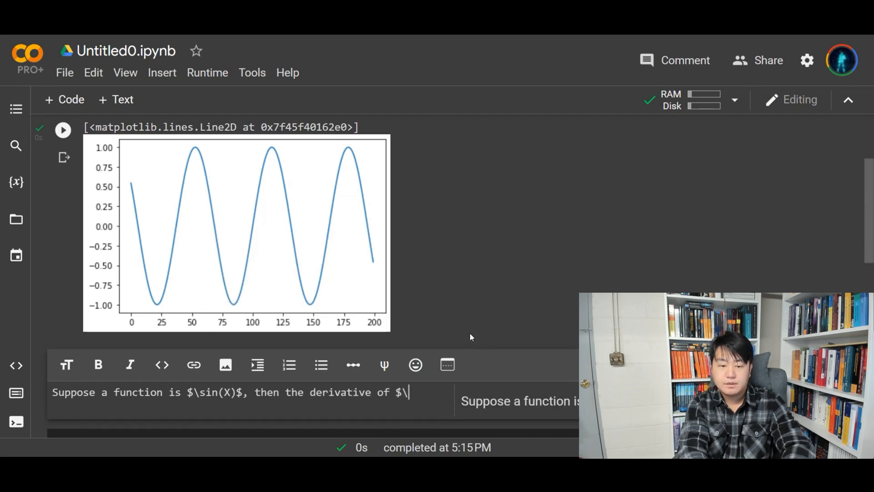
pyautogui.write('sin(X)$')
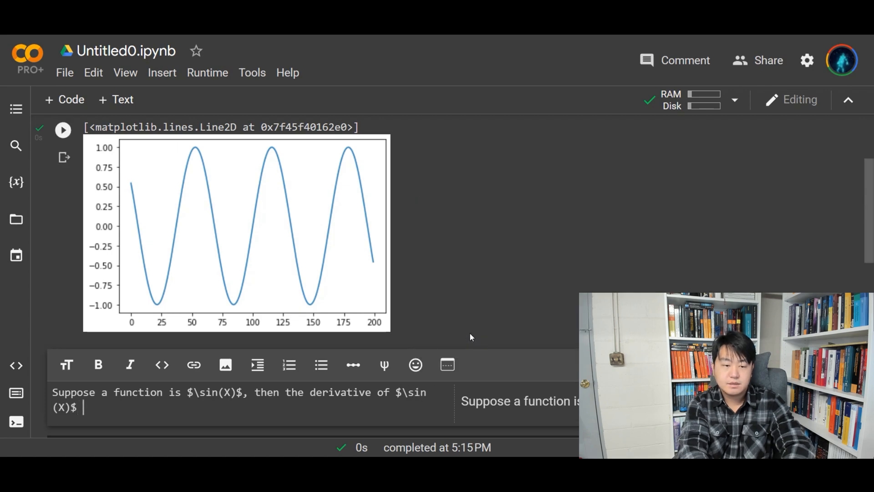
pyautogui.write('would be $\\cos')
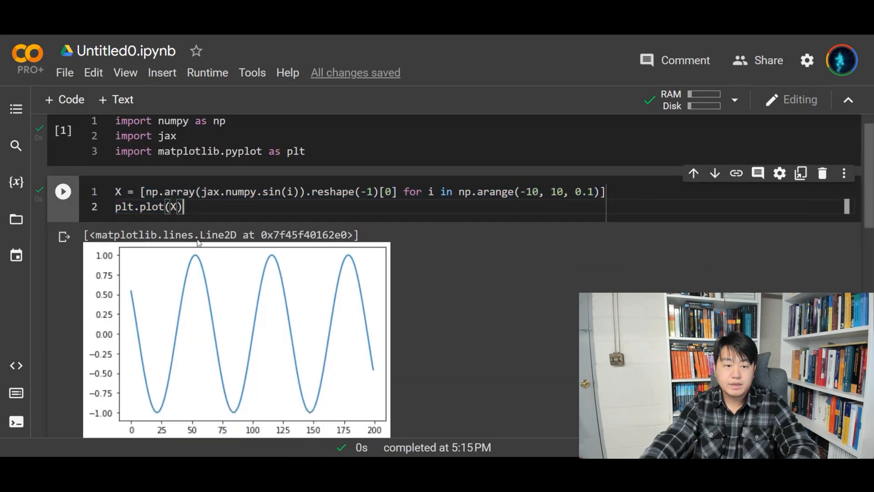
# Run the jax.grad(jax.numpy.sin) cell plotting sin(x) and cos(x) with a legend, then highlight the function passed to jax.grad
pyautogui.scroll(-3)
pyautogui.write("plt.legend(['sin(x)', 'cos(x)'])")
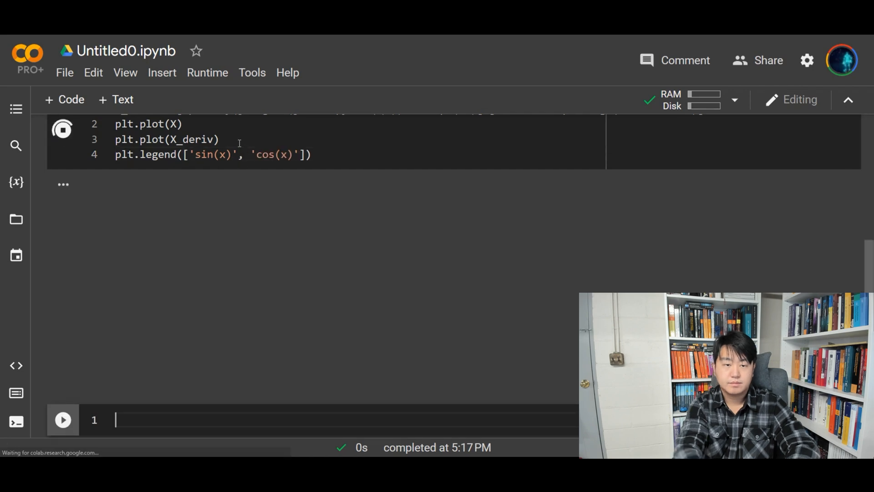
pyautogui.click(63, 130)
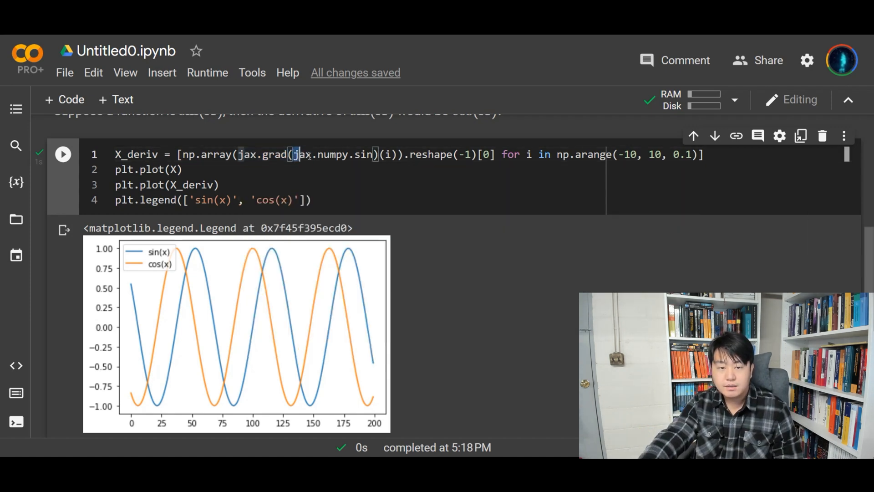
pyautogui.doubleClick(332, 155)
pyautogui.write('Suppose $f(')
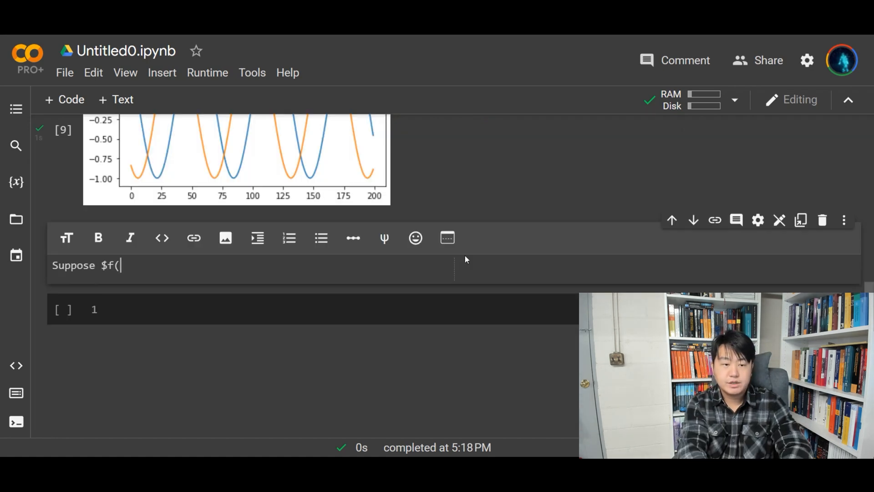
# Write the note: Suppose $f(x) = x^2$, then the derivative would be $df(x)/dx = 2x$
pyautogui.write('x) = x^2')
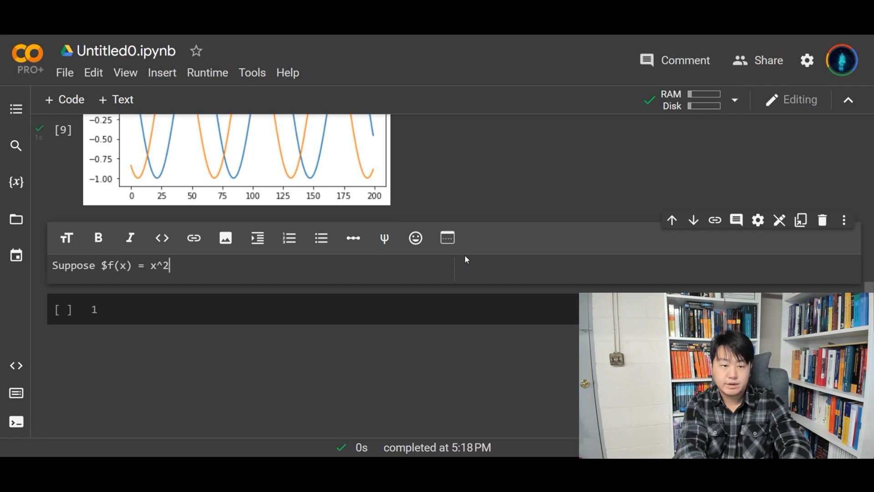
pyautogui.write('$, a')
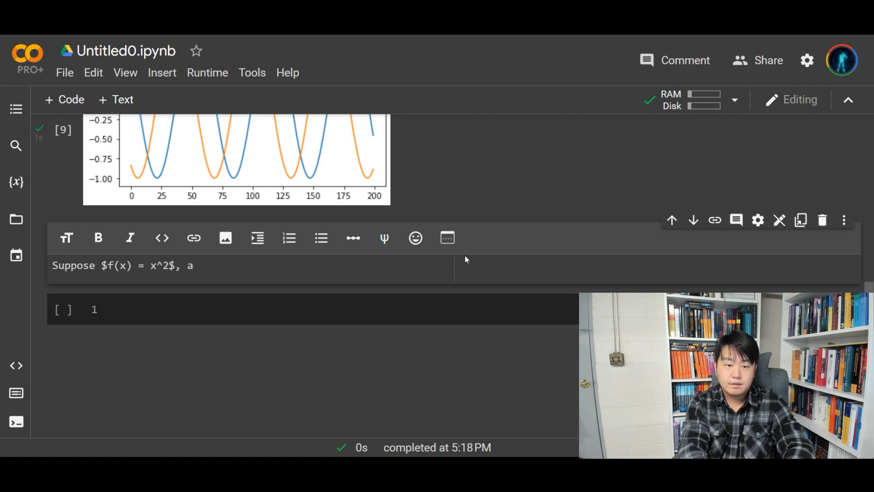
pyautogui.write('then the derivative would b')
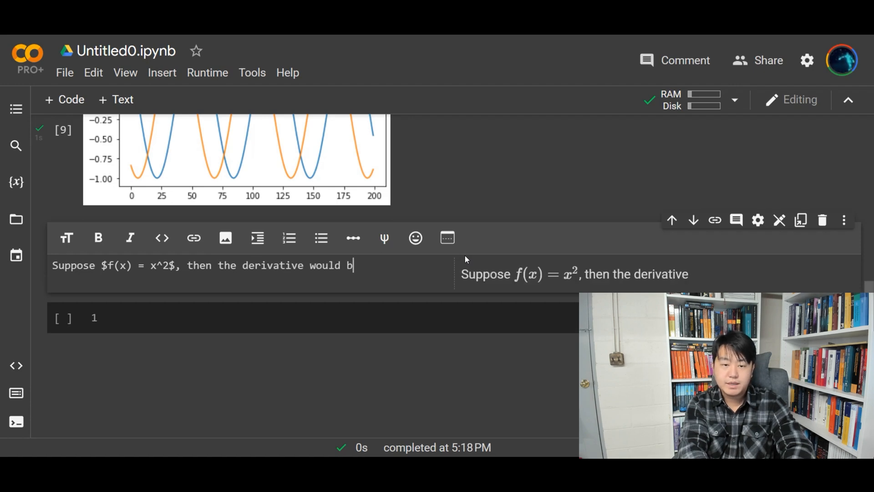
pyautogui.write('e $')
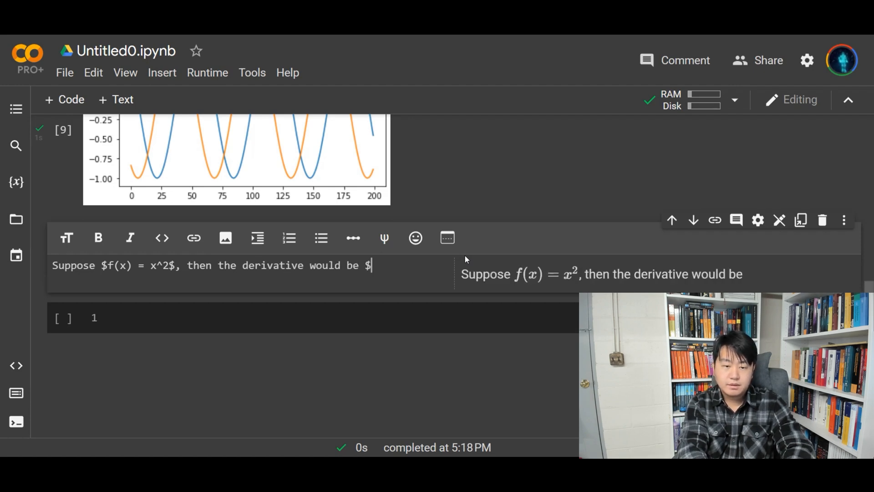
pyautogui.write('df(x)/')
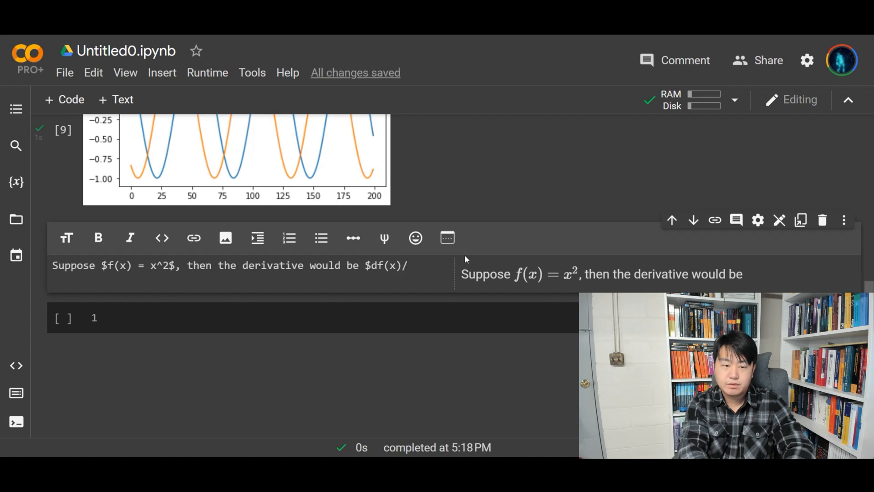
pyautogui.write('dx =')
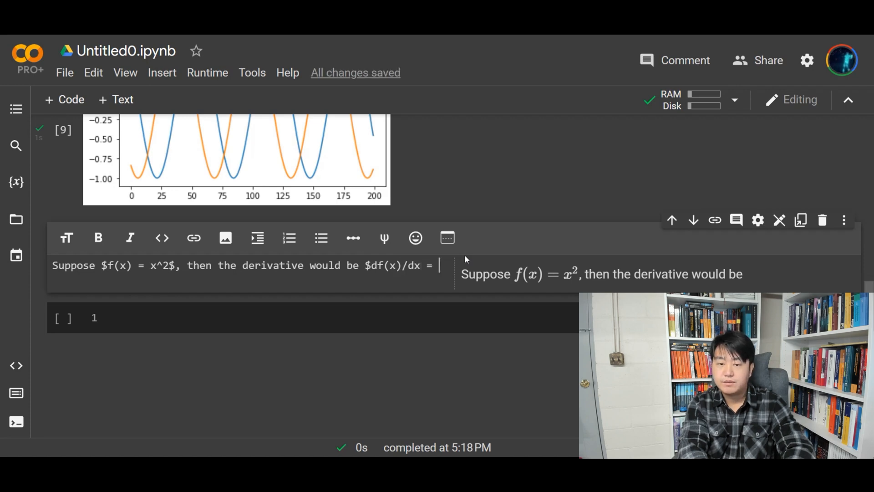
pyautogui.write('2x$.')
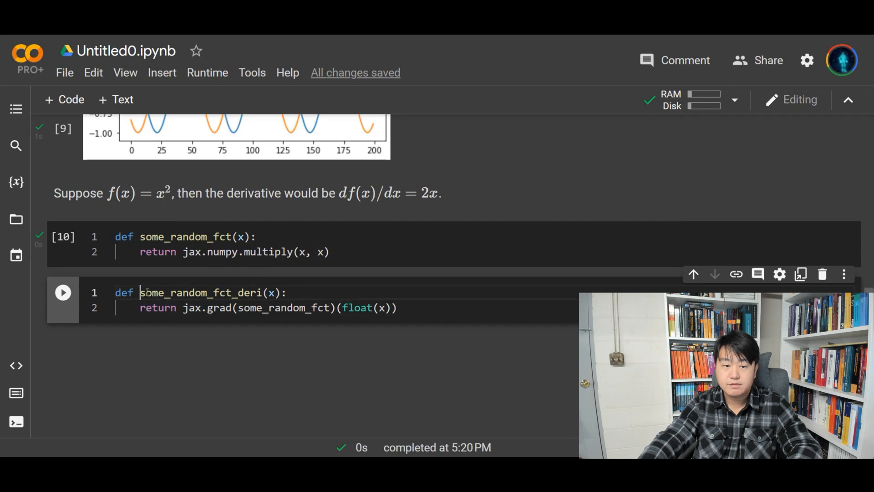
# Highlight the name some_random_fct_deri in the jax.grad-based derivative definition
pyautogui.doubleClick(195, 292)
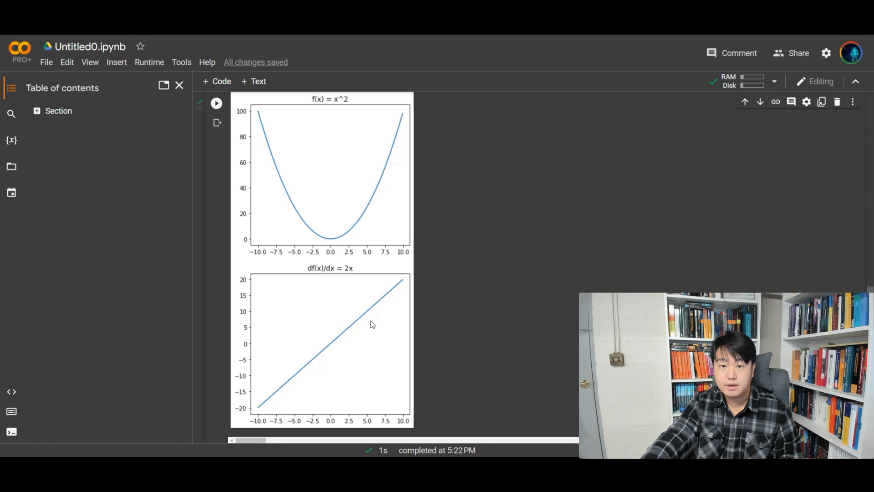
pyautogui.moveTo(413, 321)
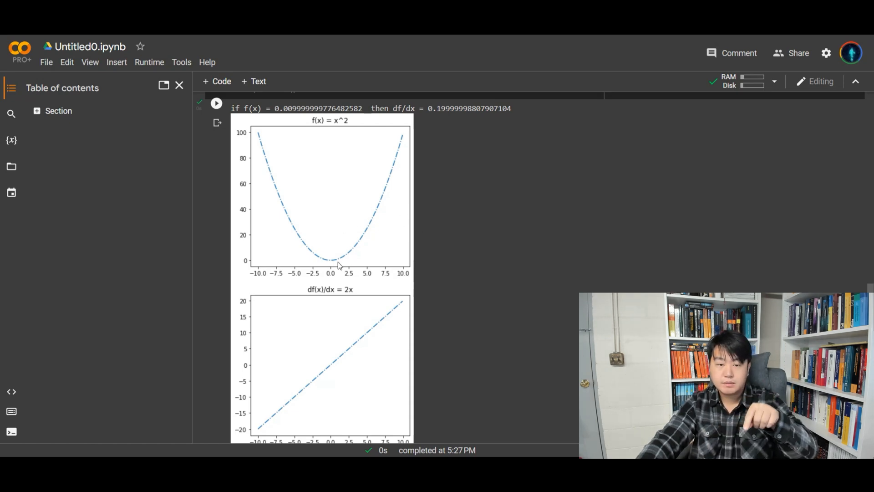
pyautogui.moveTo(343, 271)
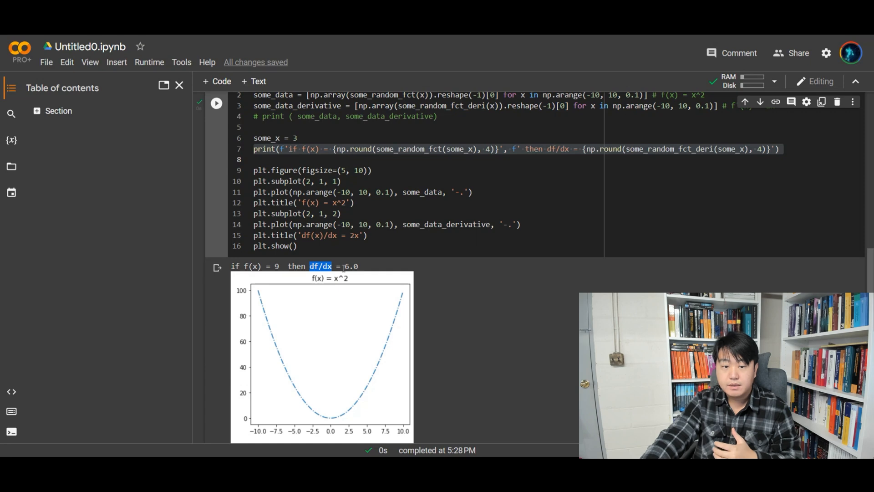
# Scroll down to view the printed f(x)=9, df/dx=6.0 line above the two plots
pyautogui.scroll(-3)
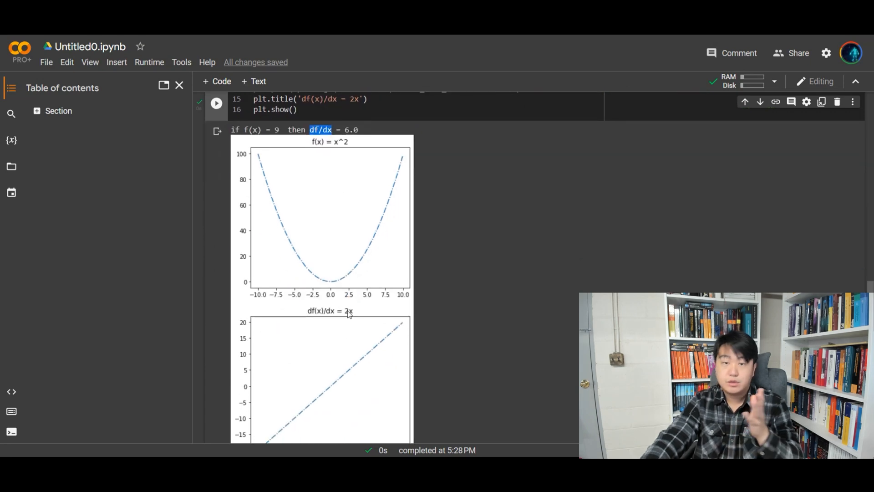